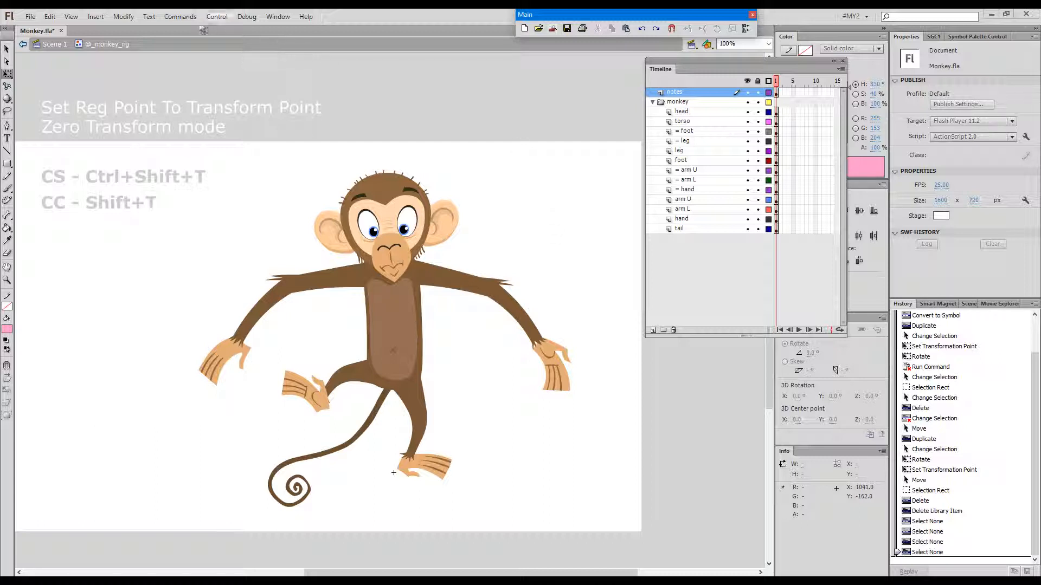
Check the Commands list, then draw a tall pink rectangle right of the monkey and press F8.
click(180, 17)
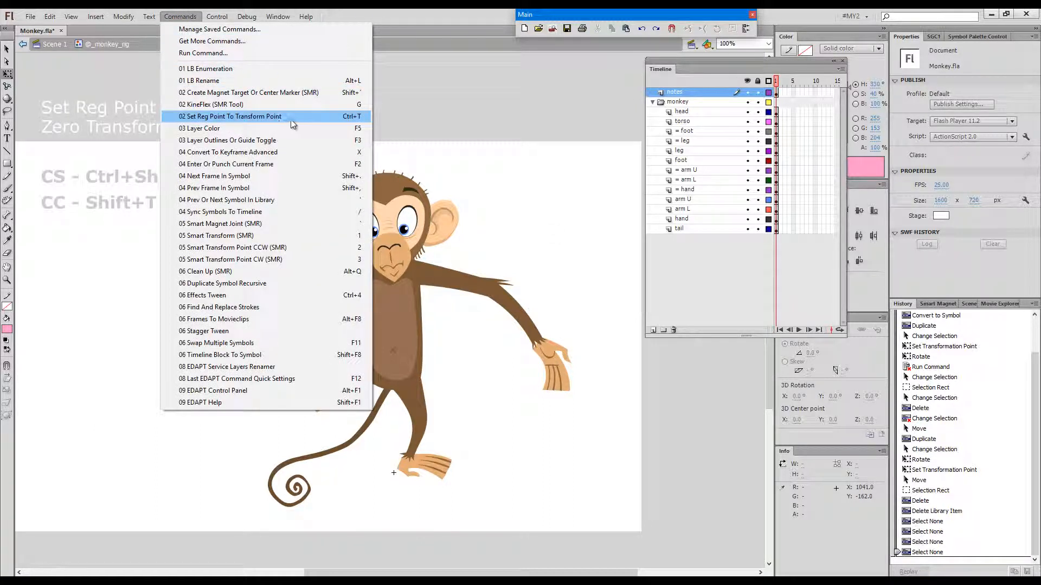
mouse_move(307, 120)
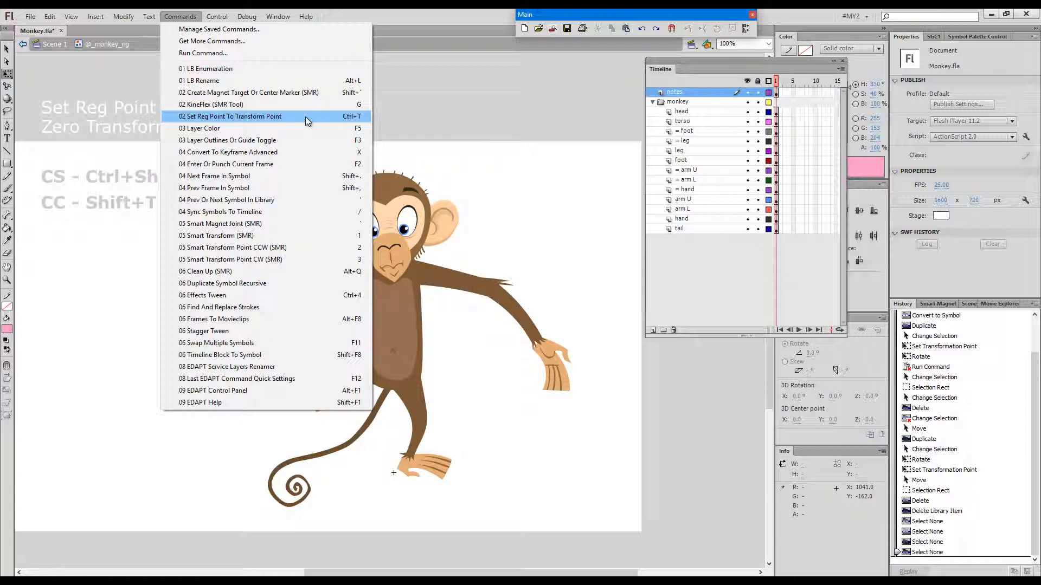
click(231, 116)
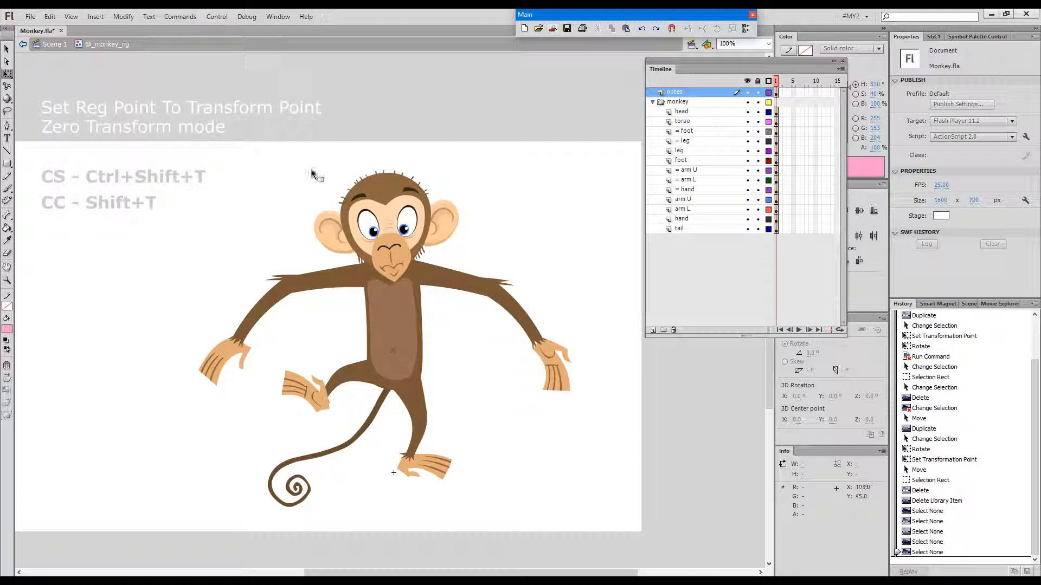
mouse_move(259, 198)
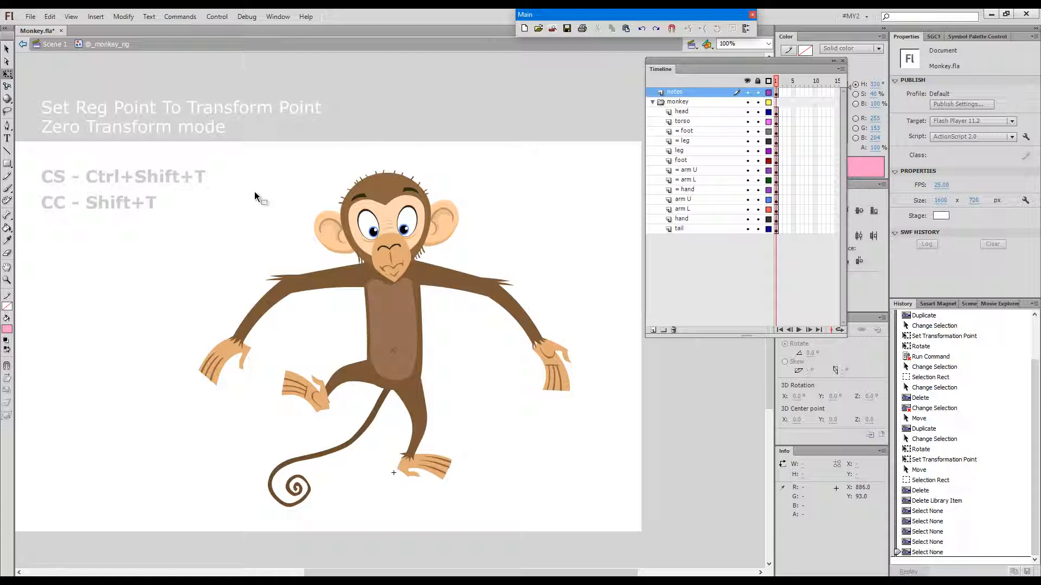
mouse_move(264, 198)
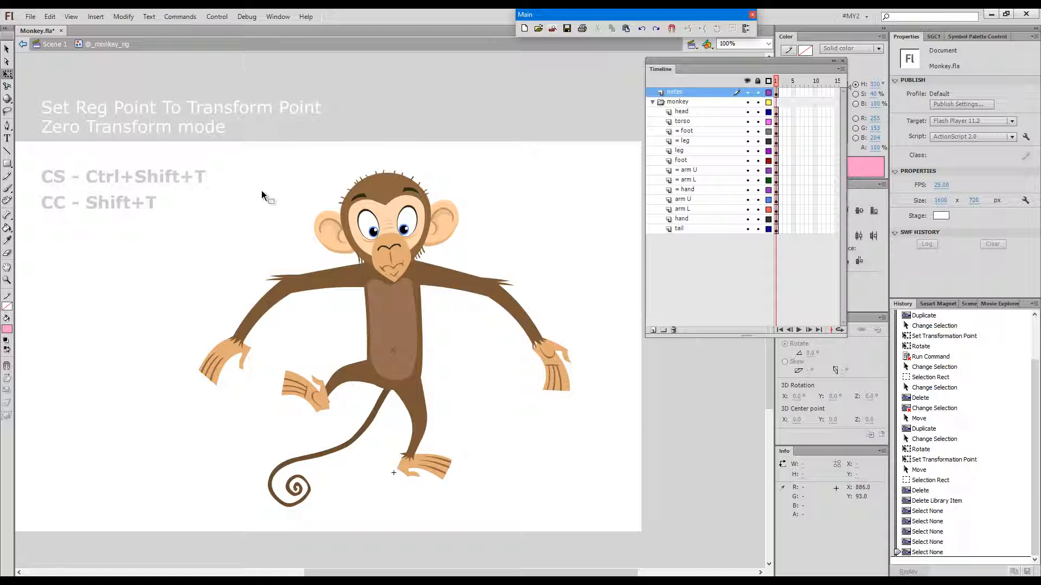
mouse_move(514, 192)
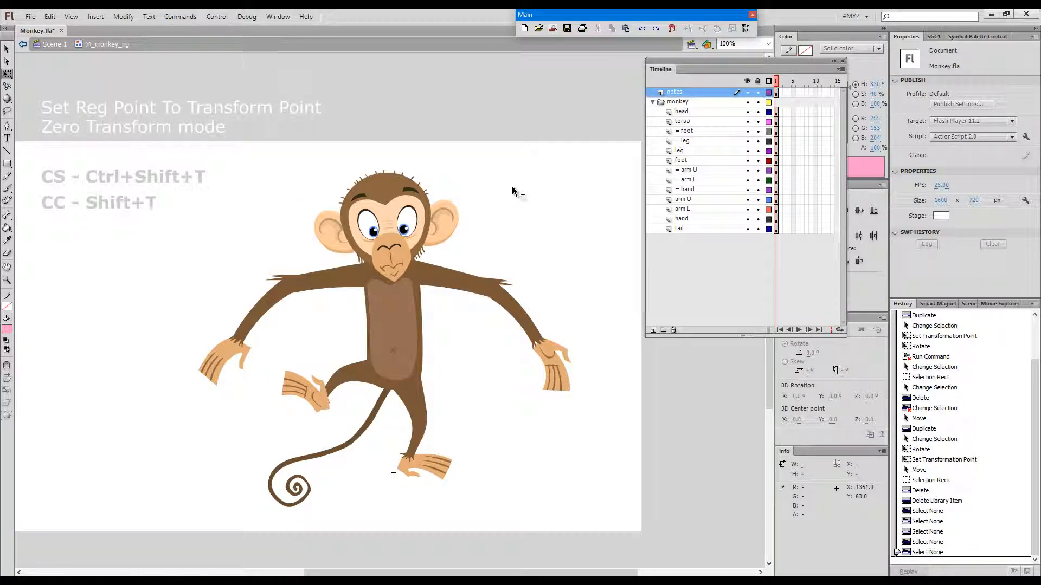
click(7, 148)
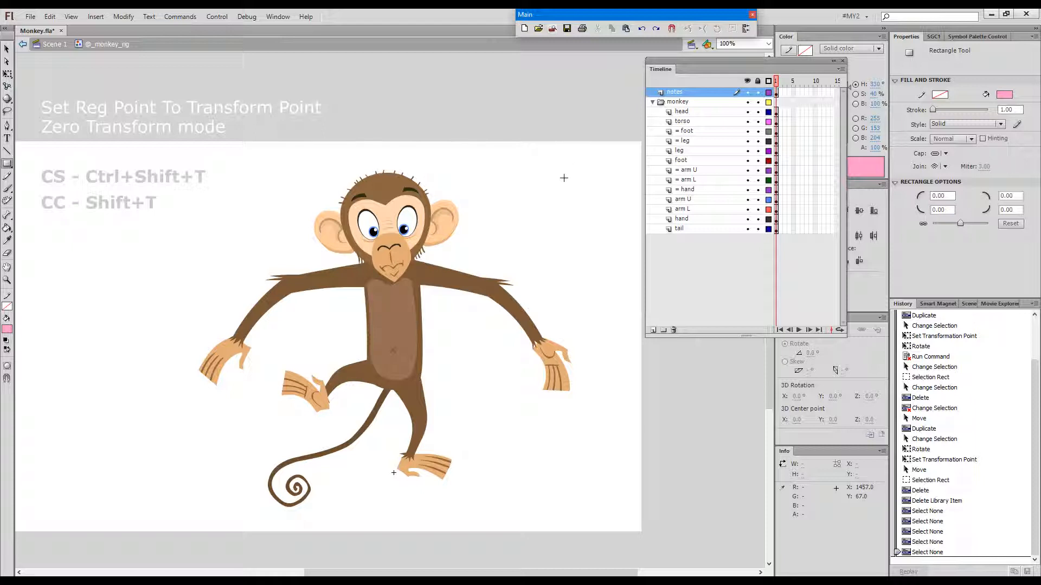
mouse_move(579, 169)
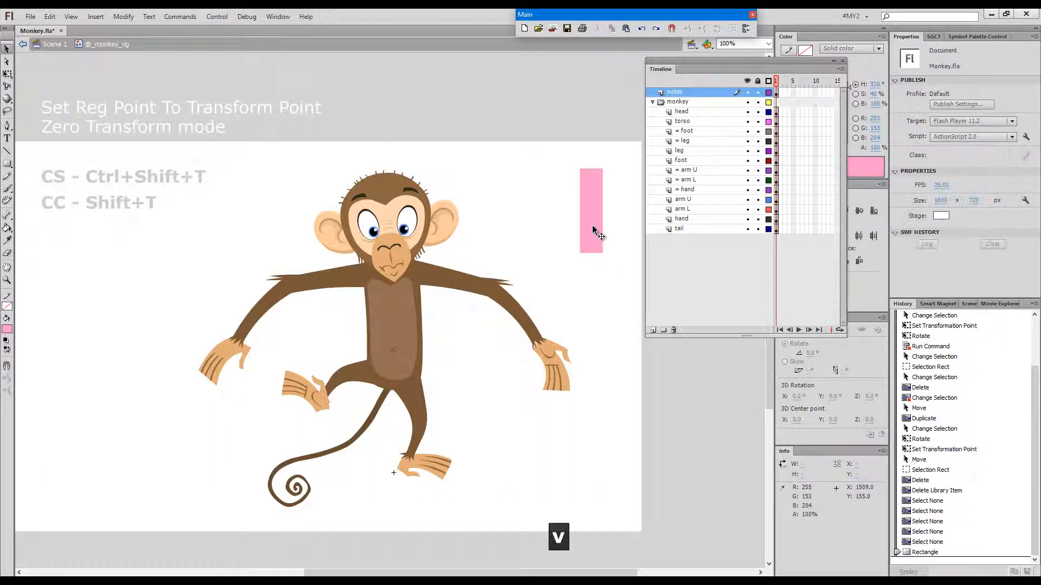
key(F8)
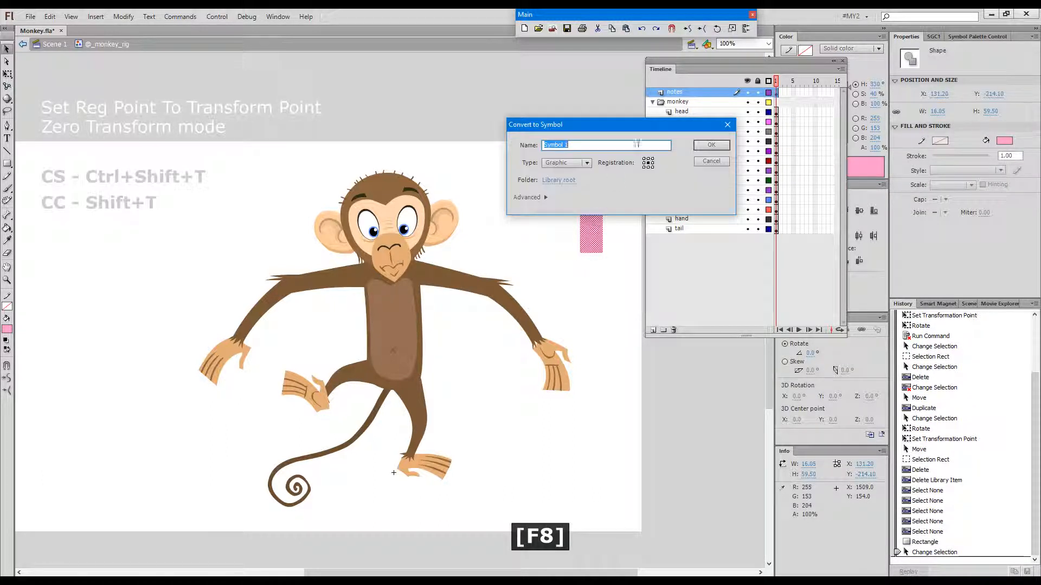
Make the pink rectangle a graphic symbol, then scale and tilt a duplicate beside it.
click(710, 144)
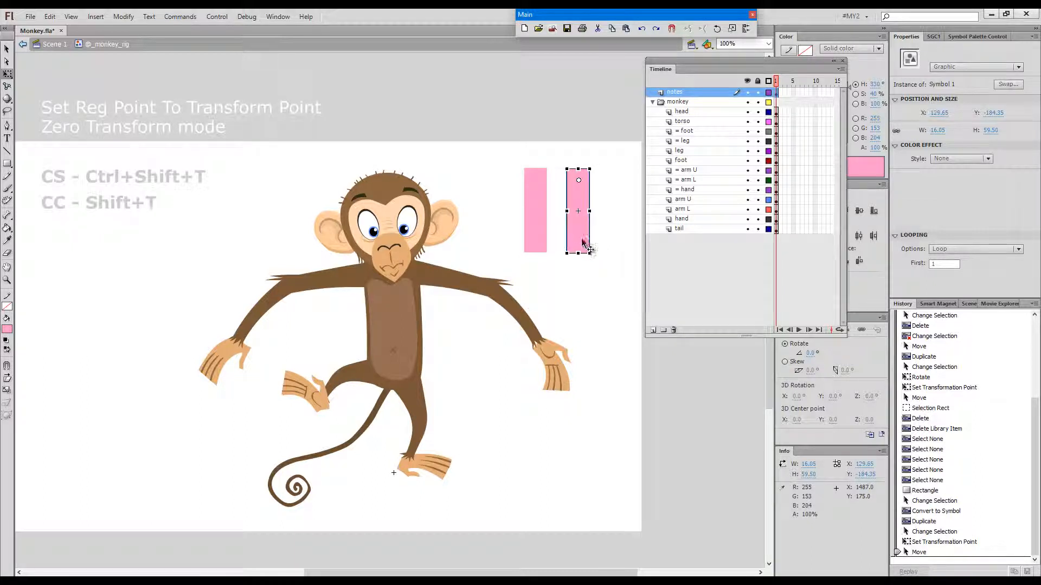
key(shift)
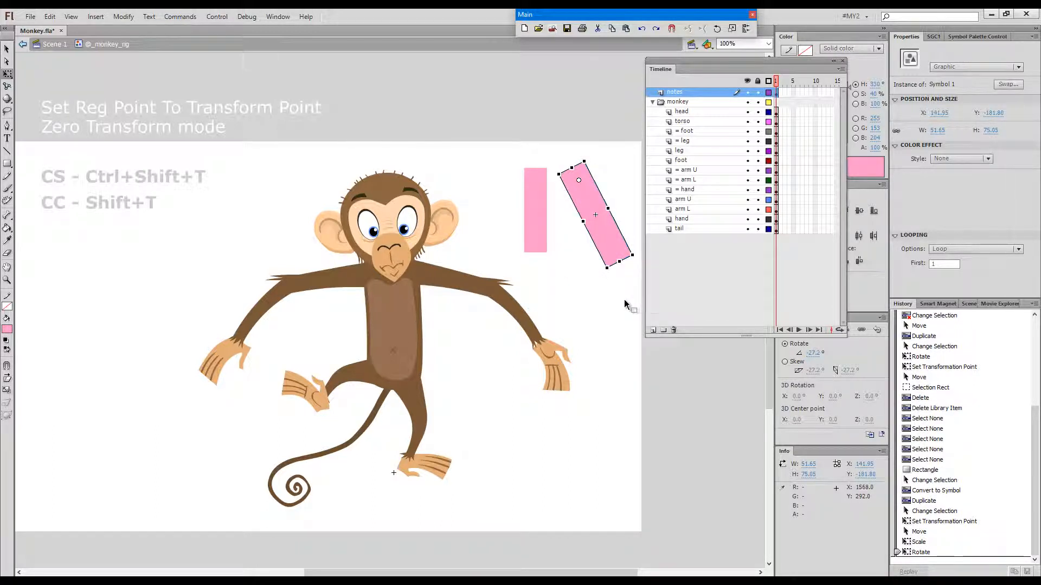
mouse_move(616, 292)
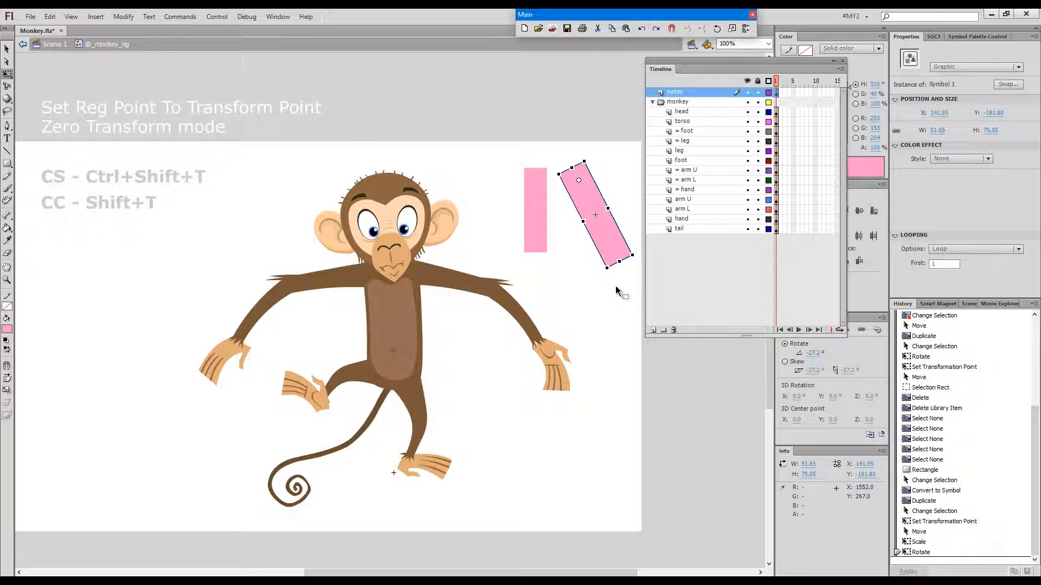
Run the 02 Set Reg Point To Transform Point command on the tilted pink copy.
key(ctrl)
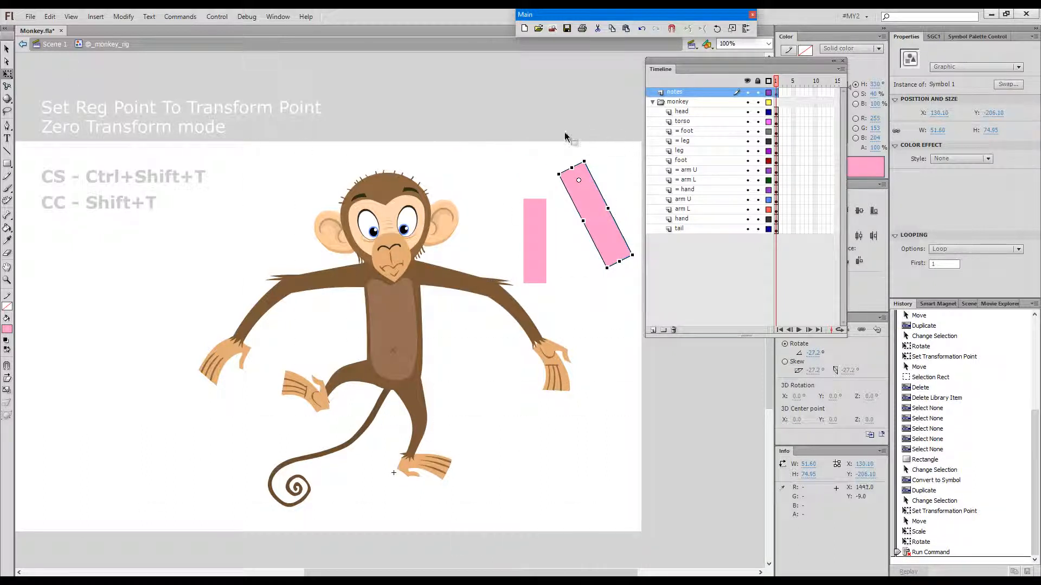
mouse_move(591, 193)
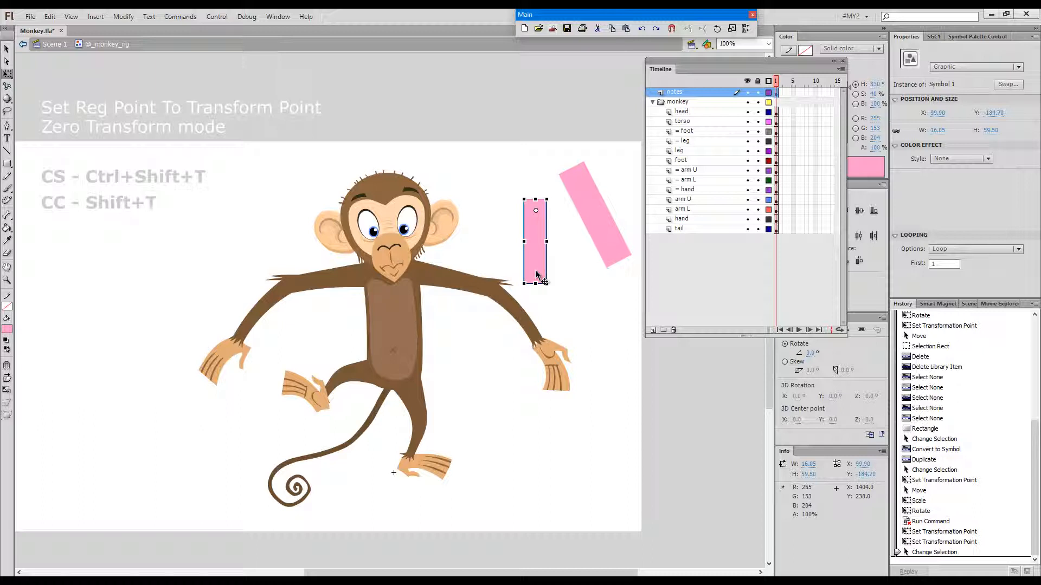
mouse_move(541, 233)
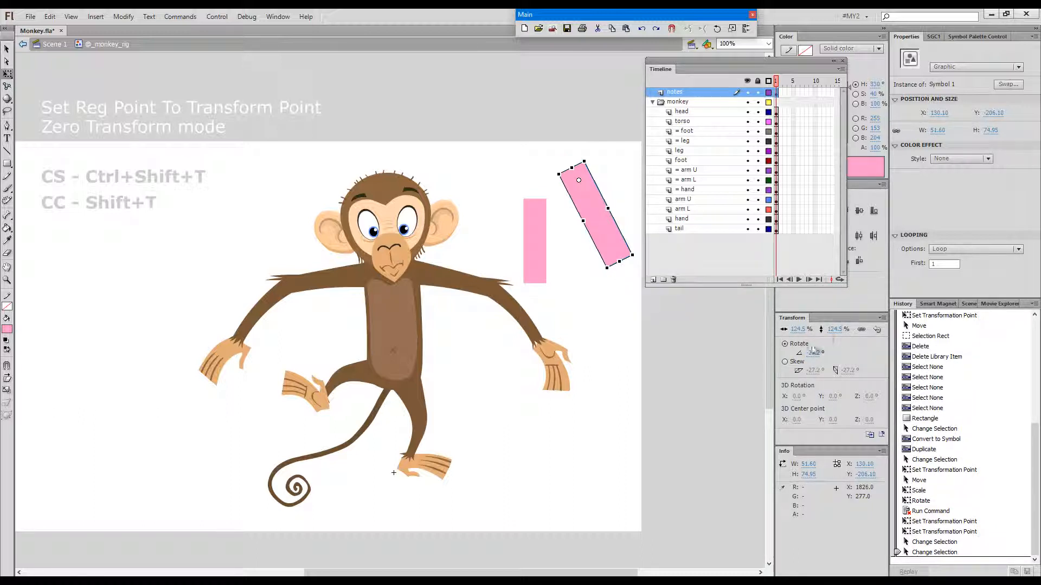
mouse_move(697, 351)
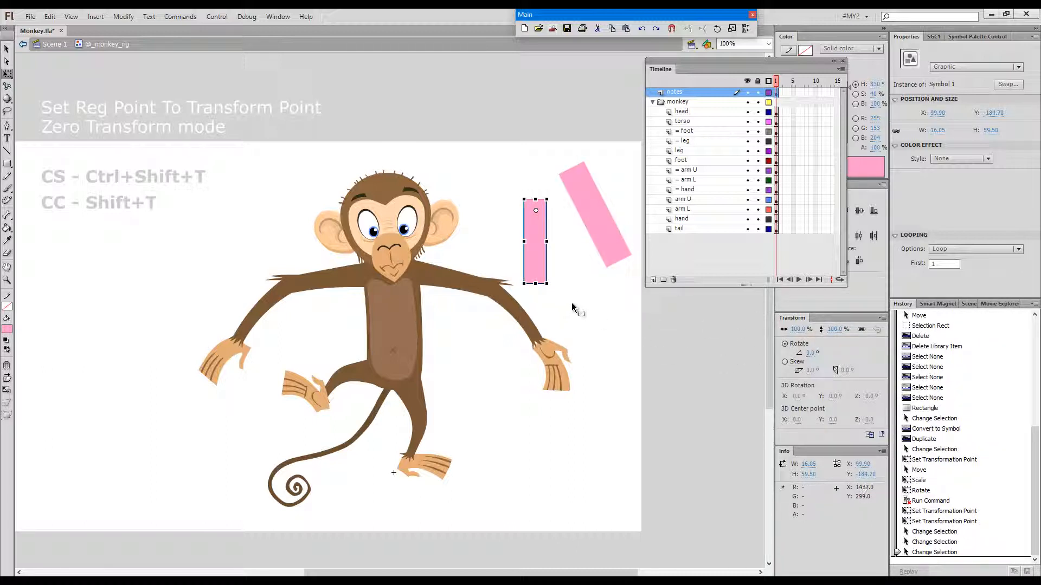
mouse_move(575, 295)
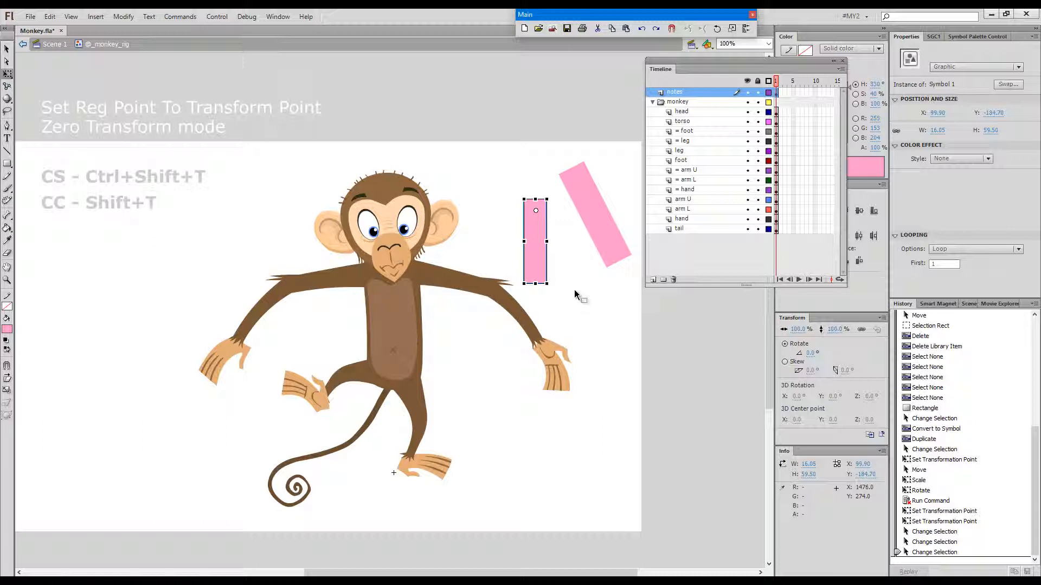
mouse_move(594, 223)
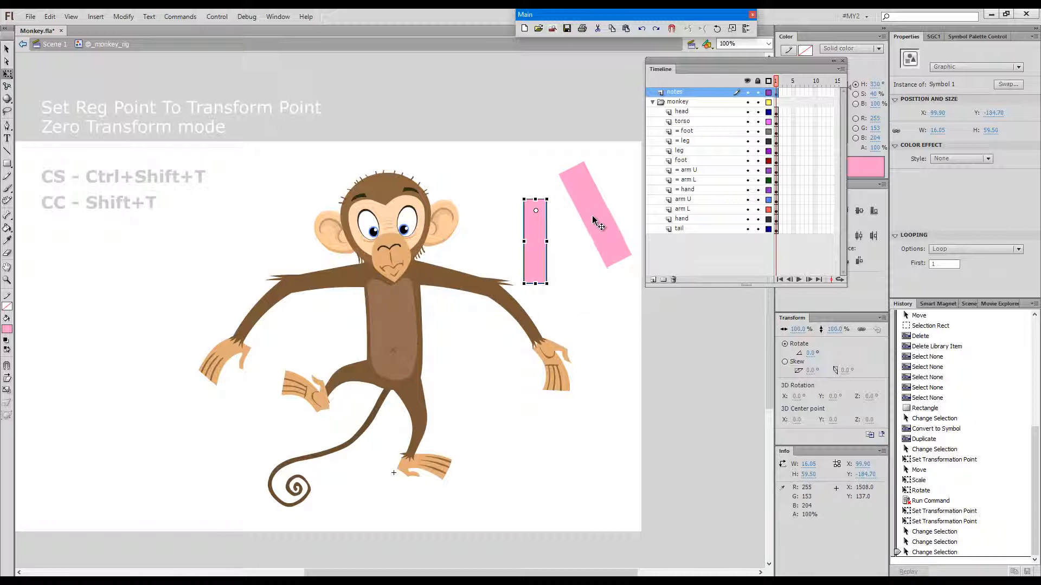
Delete the tilted copy and place a fresh rotated, enlarged pink rectangle duplicate.
key(Delete)
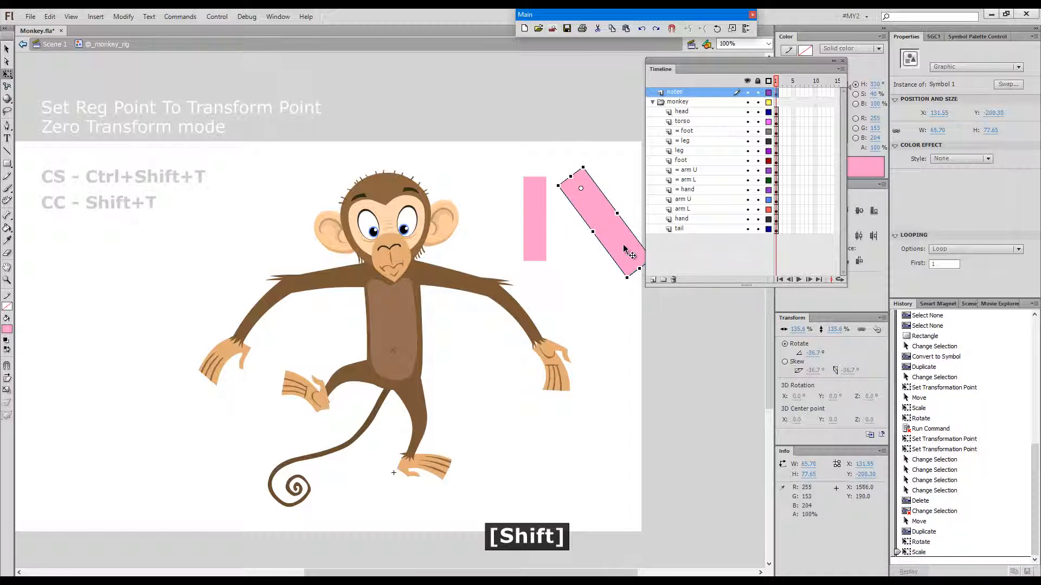
click(533, 220)
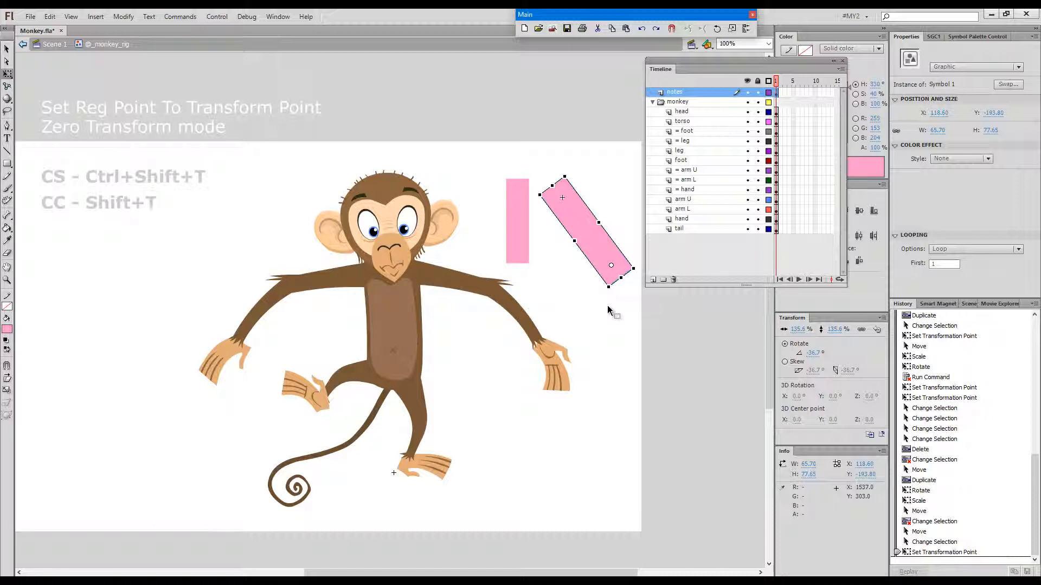
Zero-transform the new tilted copy with Ctrl+Shift+T and select it to confirm 100% scale.
key(ctrl+shift+t)
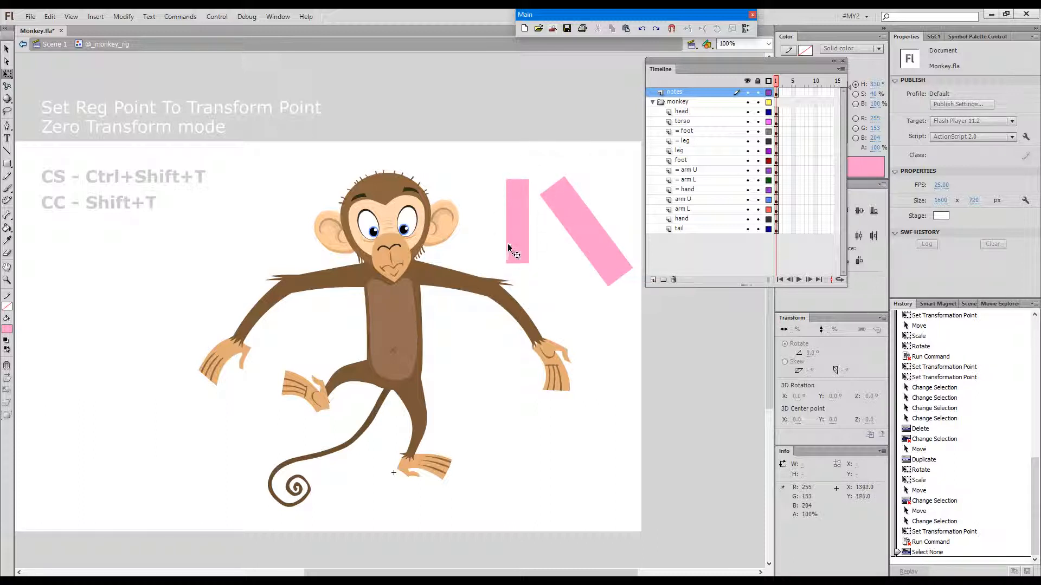
mouse_move(514, 240)
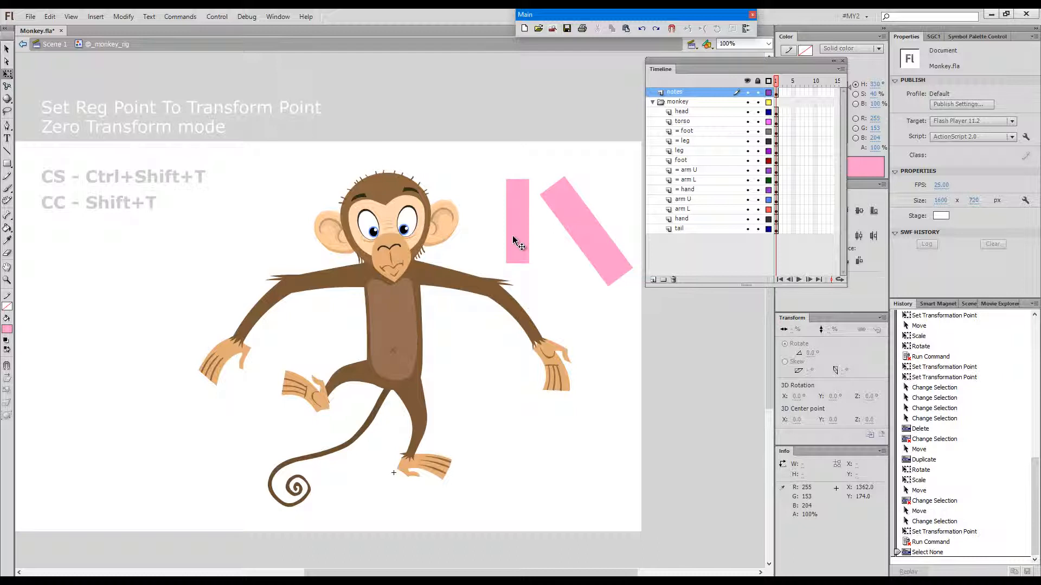
click(582, 229)
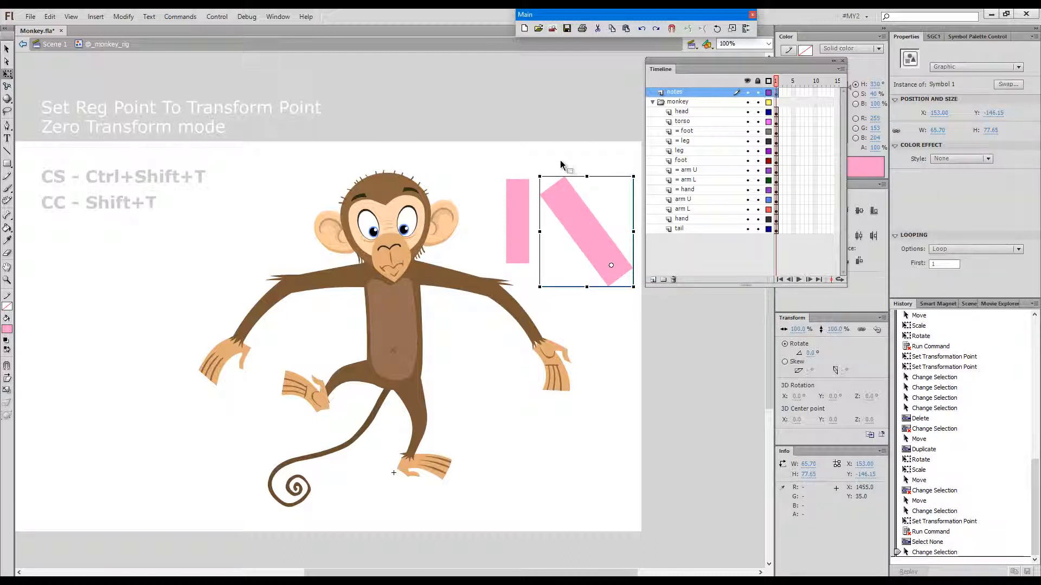
mouse_move(621, 166)
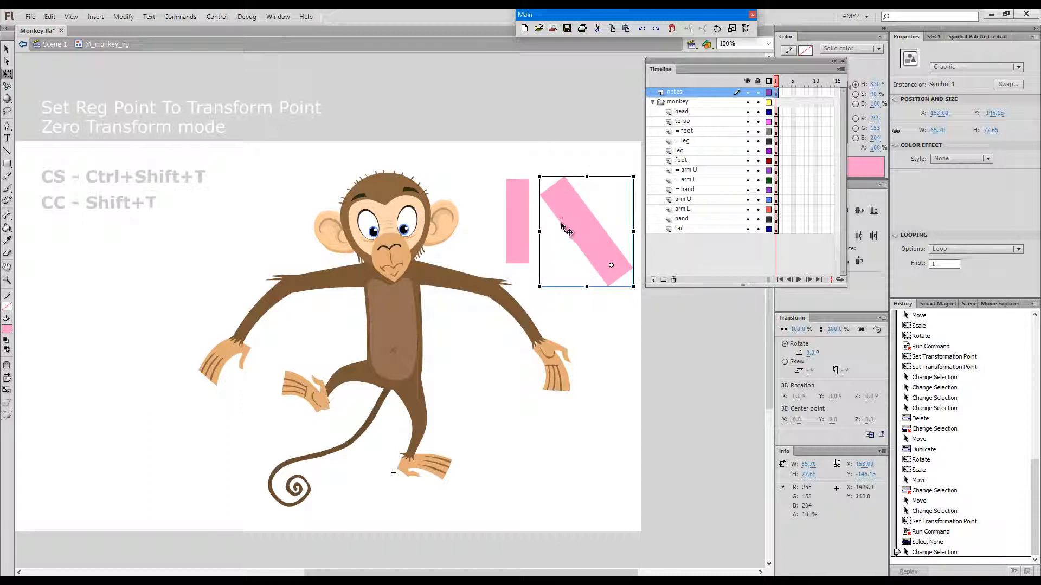
mouse_move(574, 186)
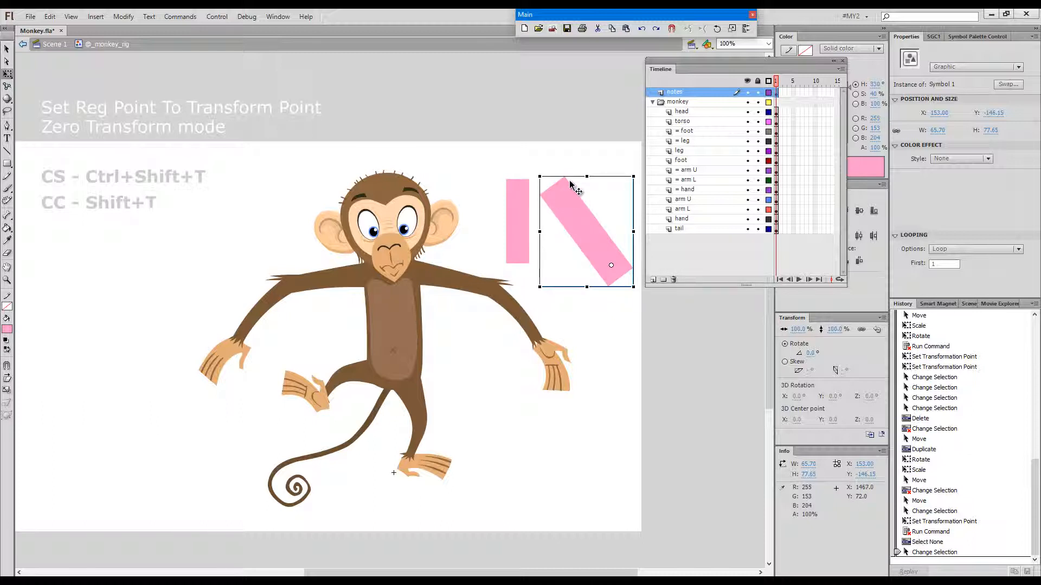
mouse_move(588, 205)
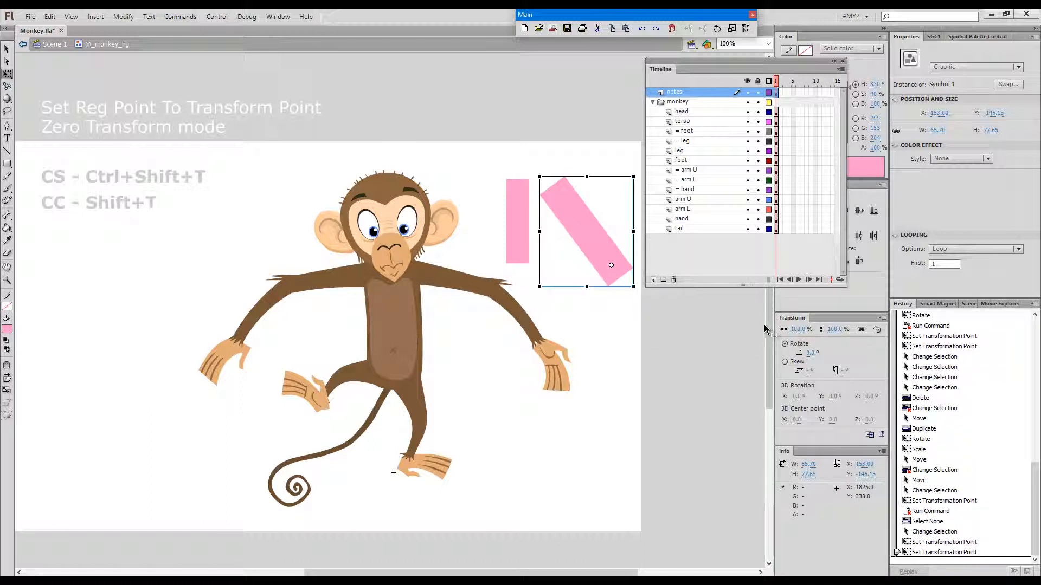
mouse_move(594, 221)
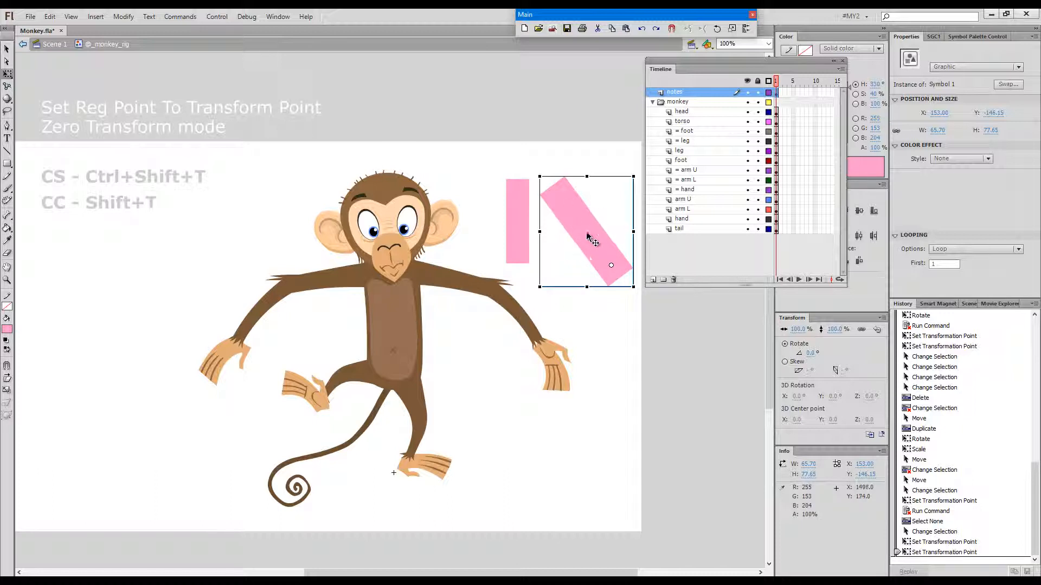
mouse_move(521, 259)
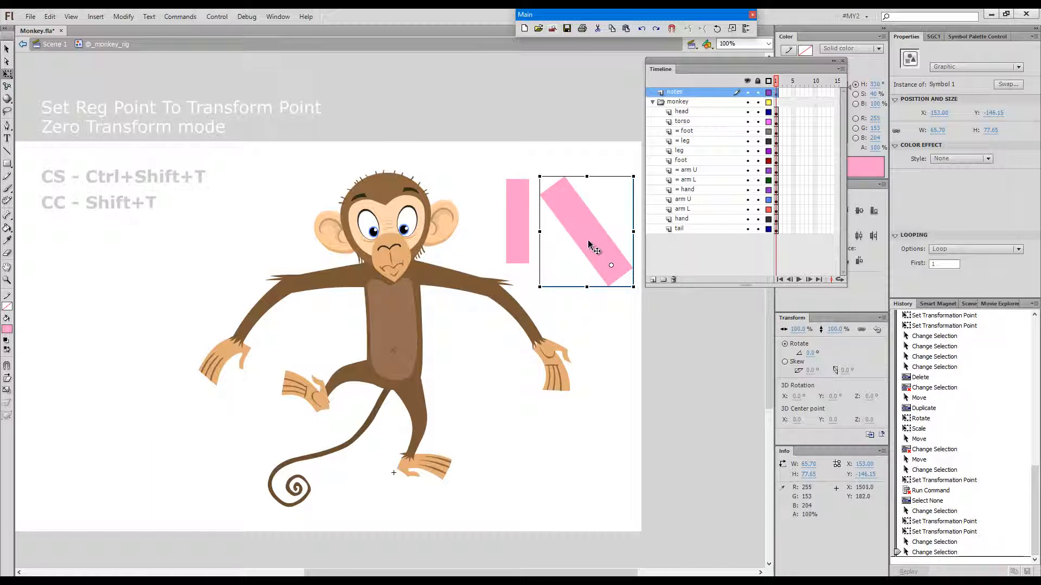
mouse_move(618, 202)
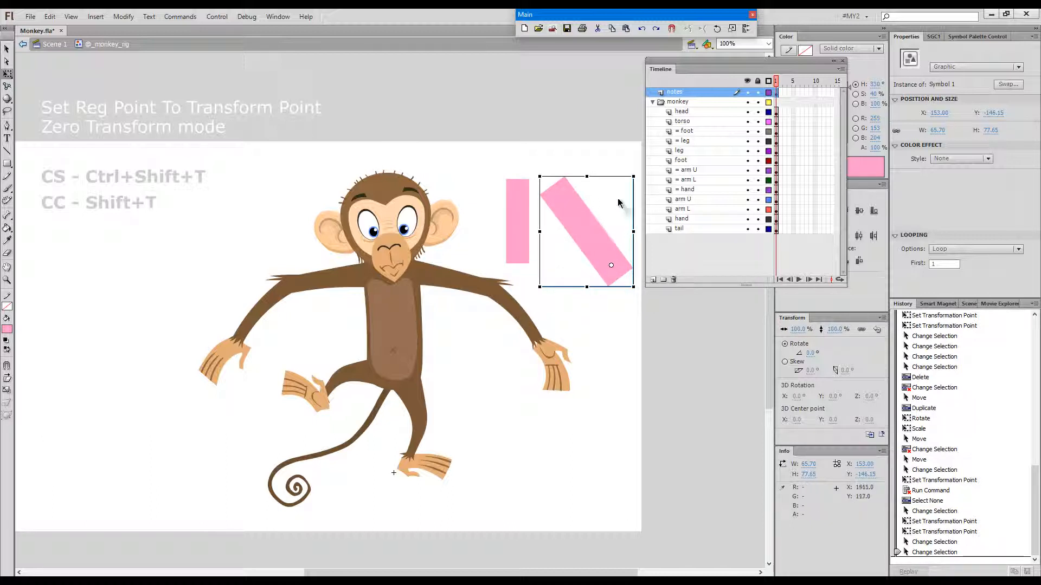
mouse_move(611, 265)
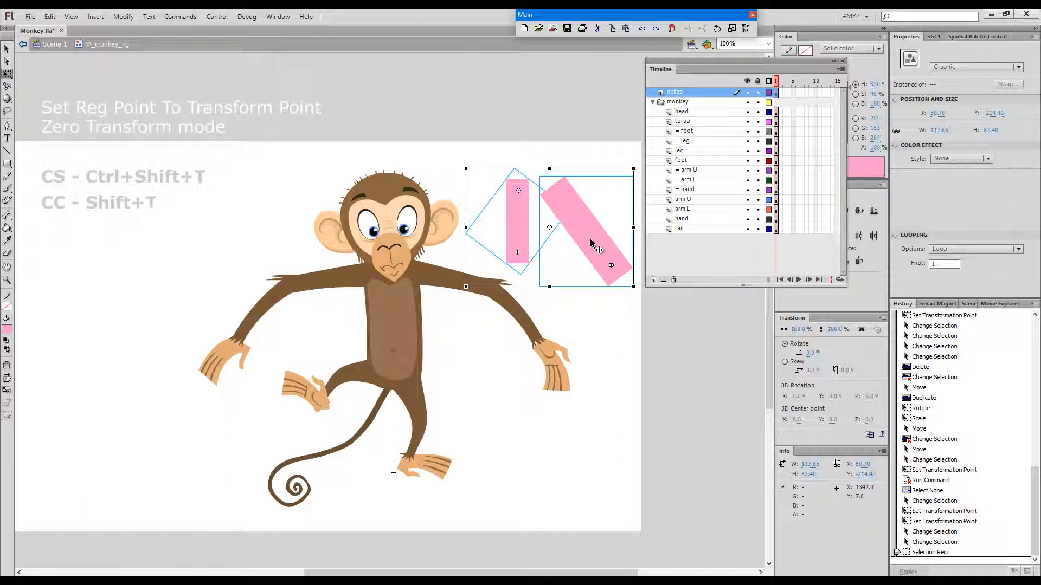
Delete both pink rectangle demos and duplicate the monkey's upper arm with Alt-drag.
key(Delete)
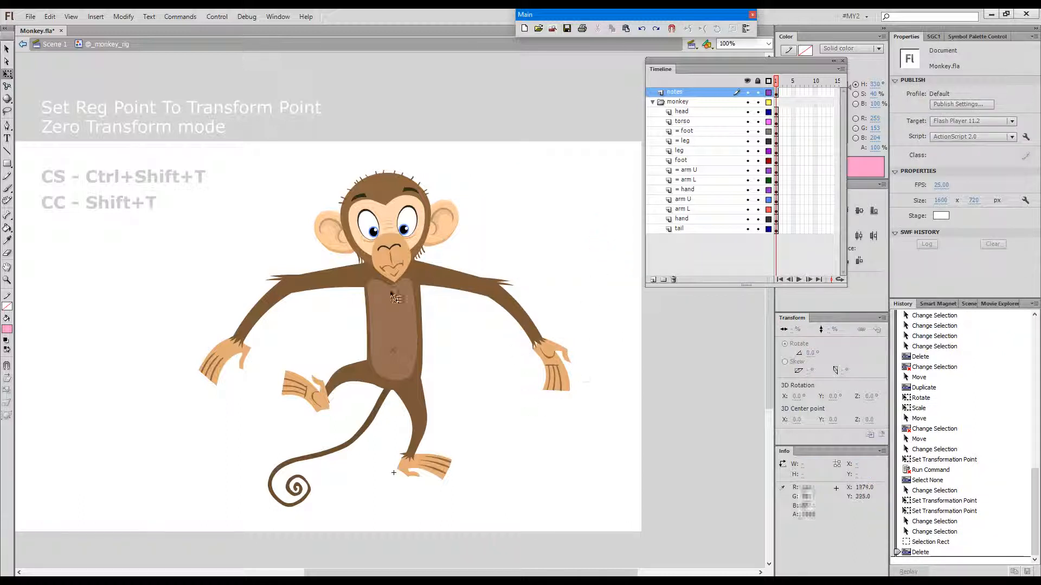
mouse_move(527, 335)
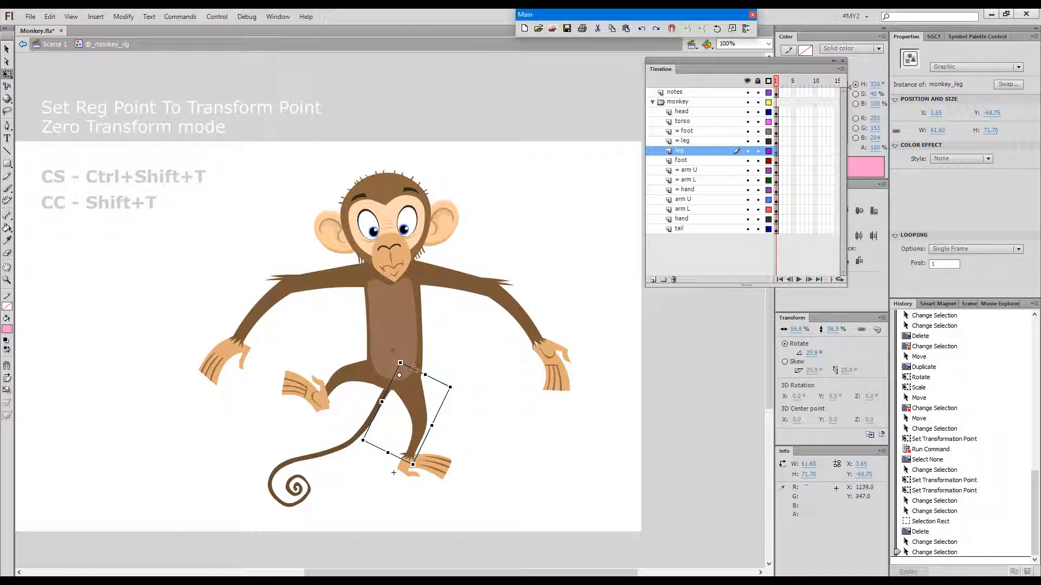
mouse_move(384, 459)
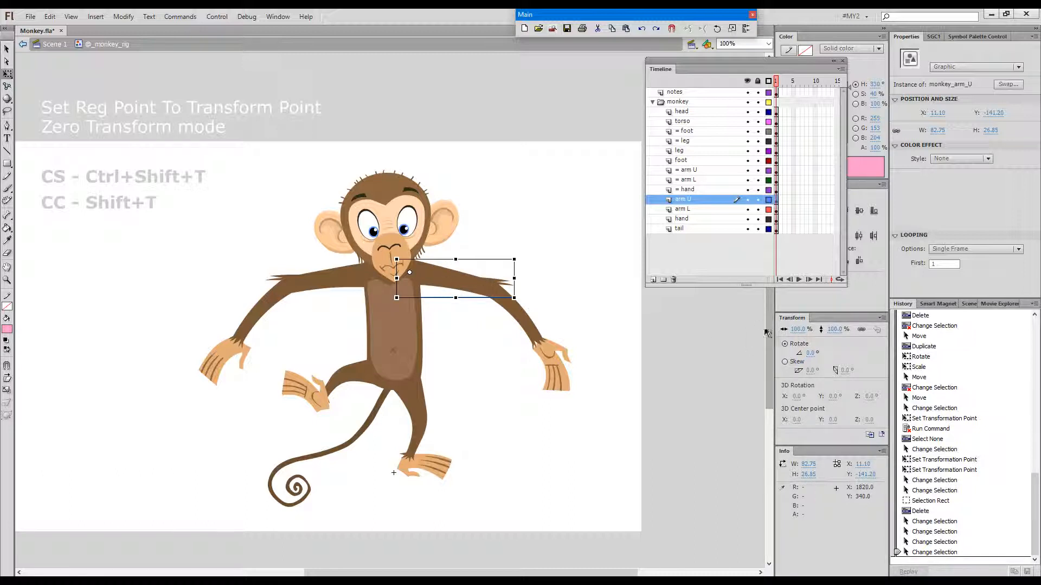
mouse_move(629, 349)
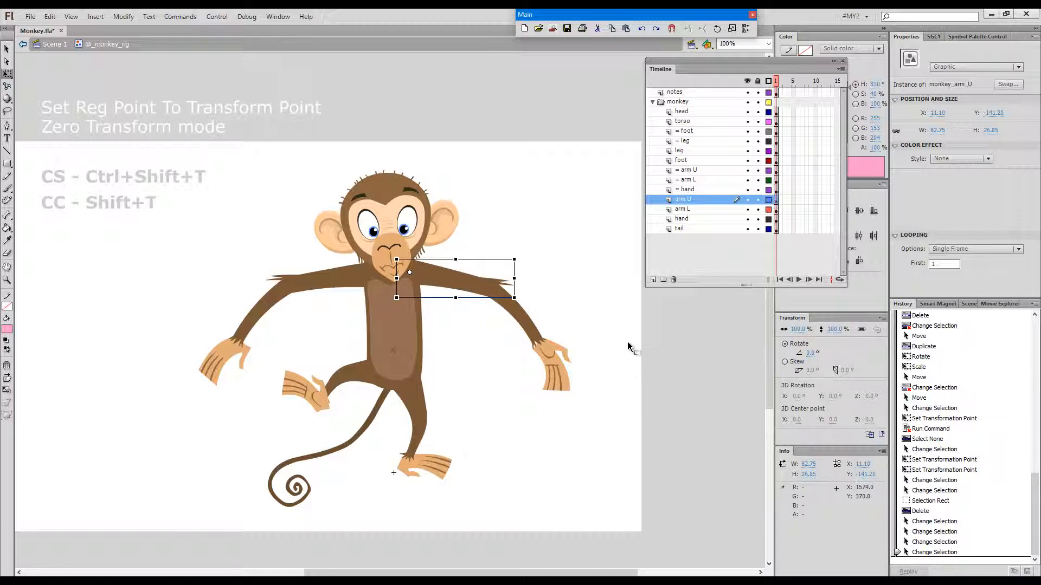
mouse_move(434, 274)
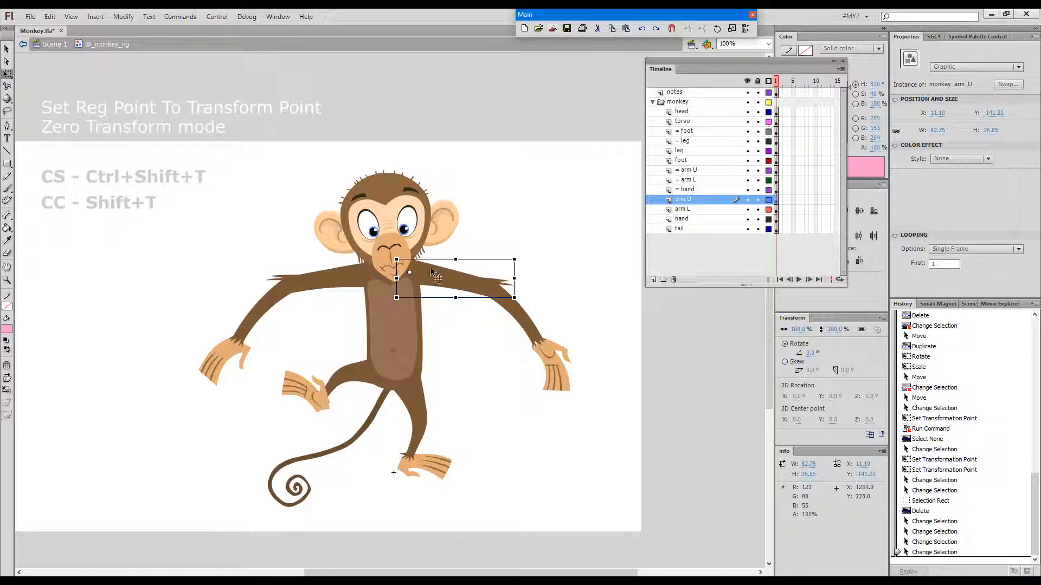
mouse_move(429, 398)
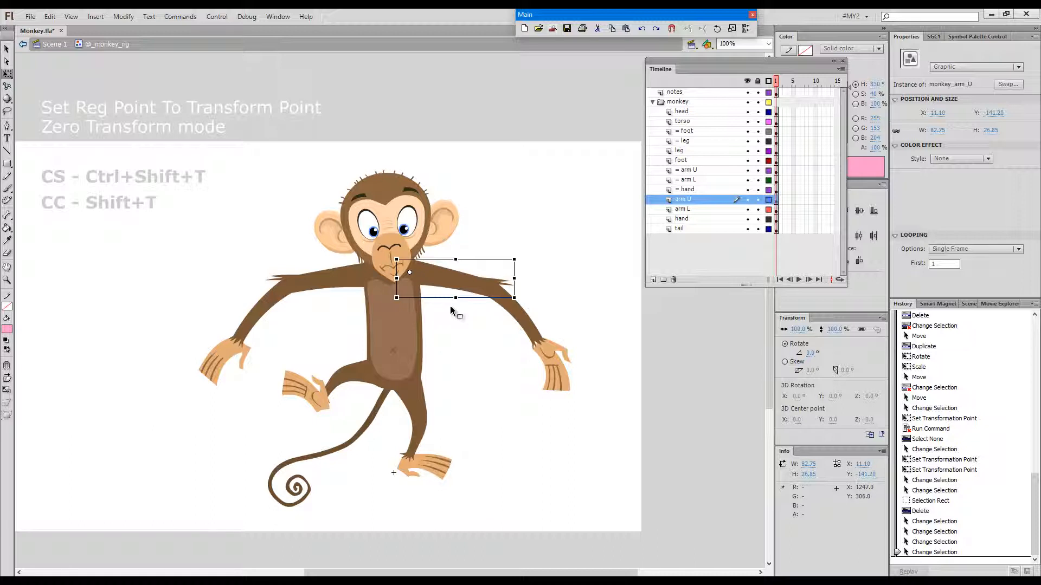
mouse_move(450, 287)
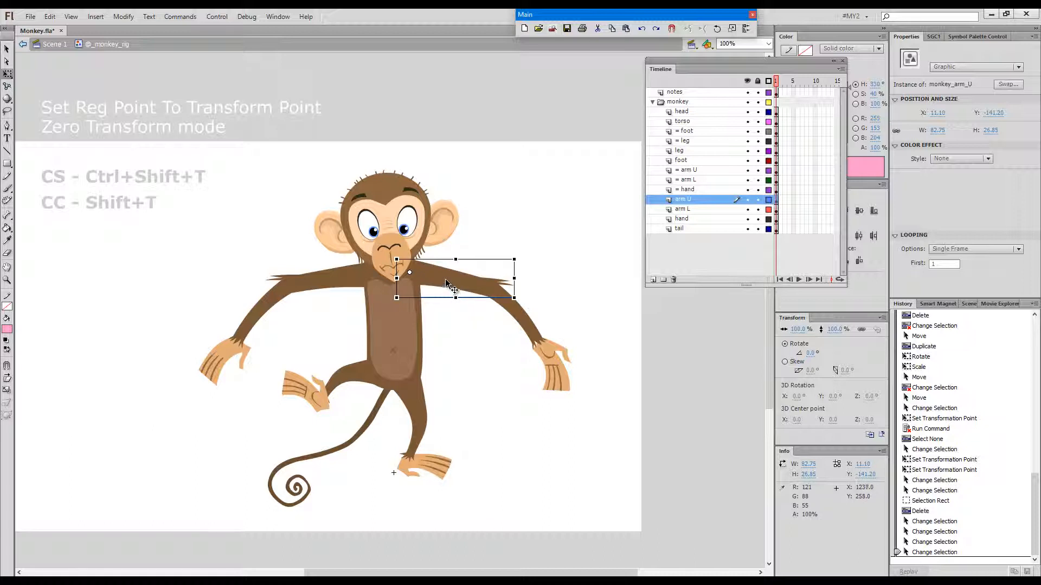
key(alt)
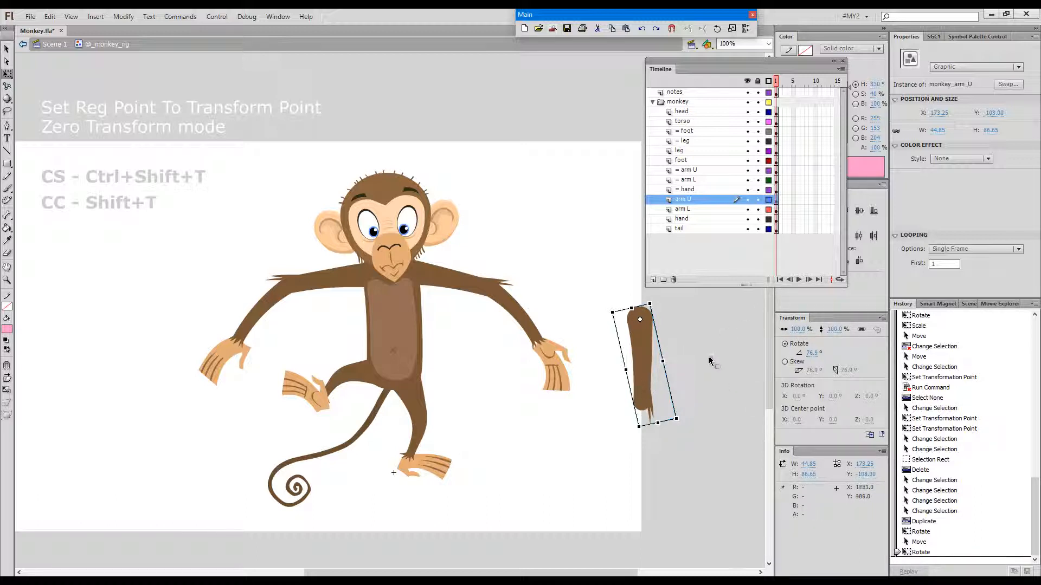
mouse_move(611, 251)
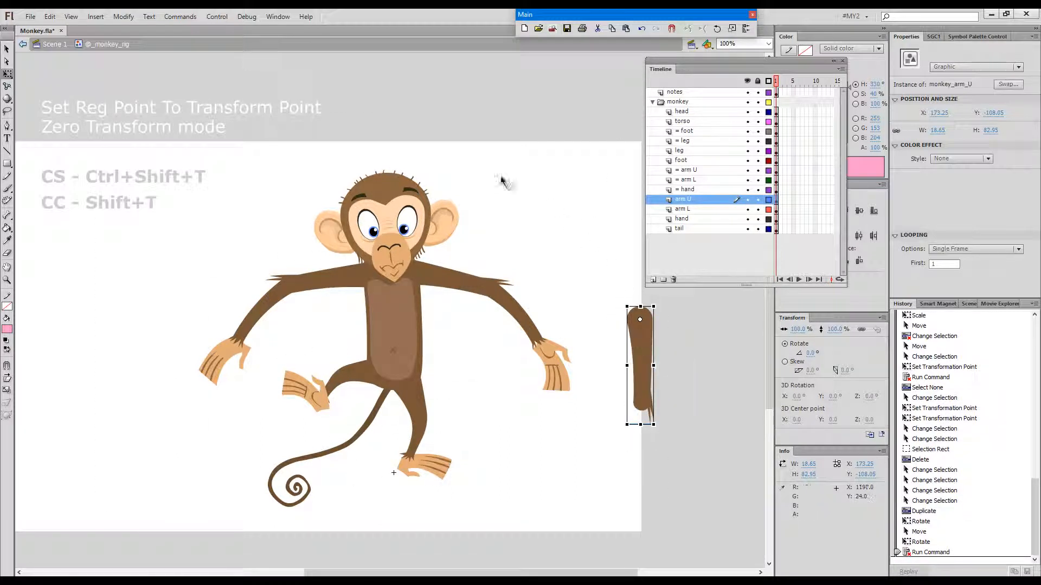
mouse_move(607, 322)
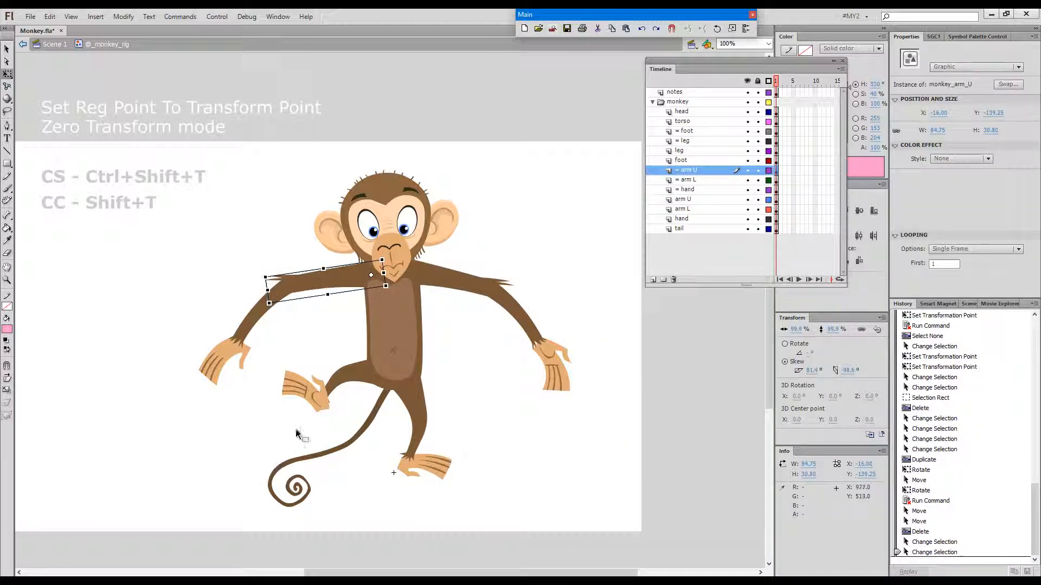
mouse_move(364, 392)
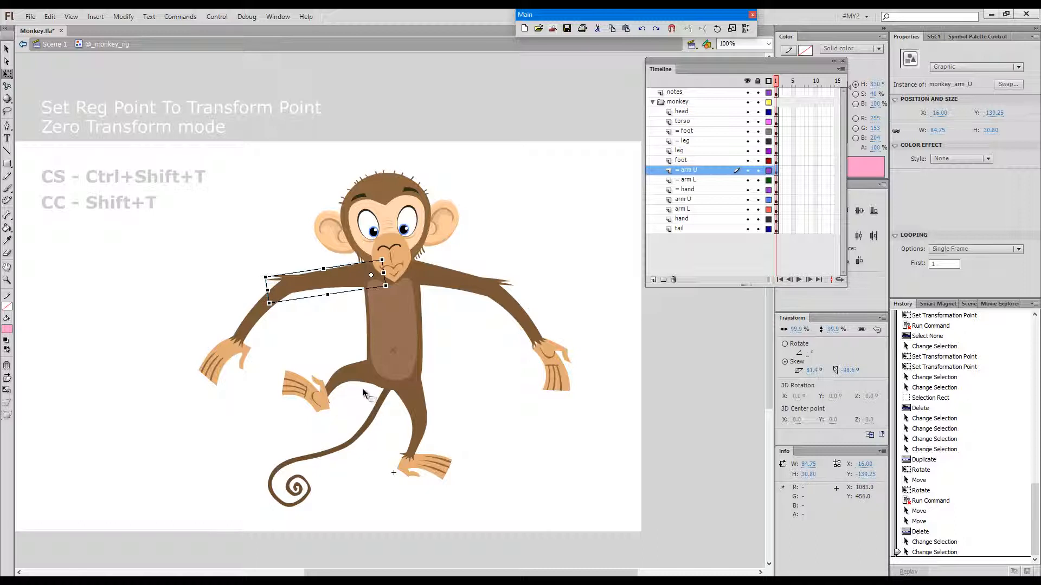
click(679, 150)
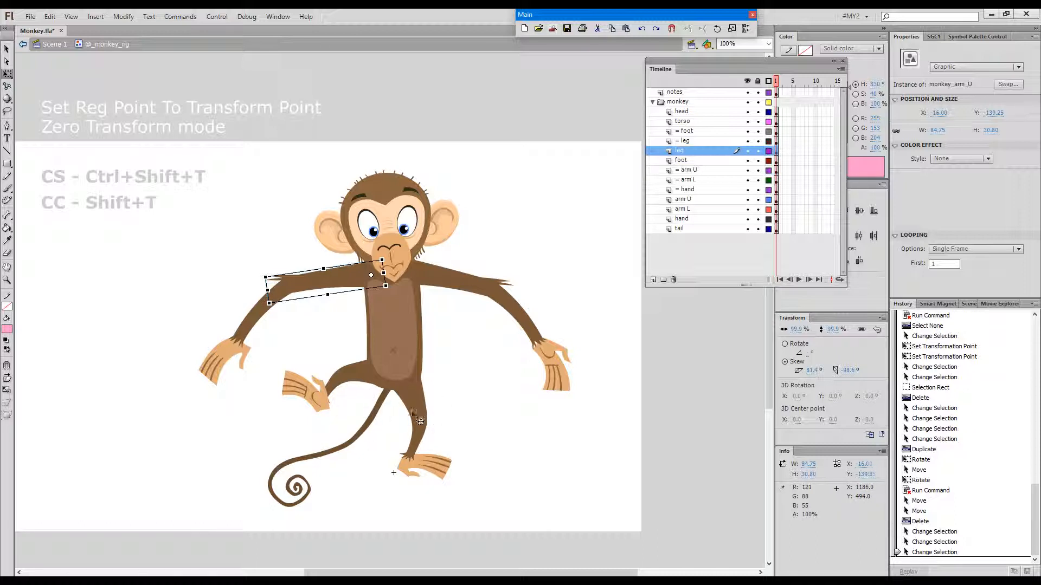
Duplicate and rotate the leg beside the monkey, then zero-transform it with Ctrl+Shift+T.
click(410, 413)
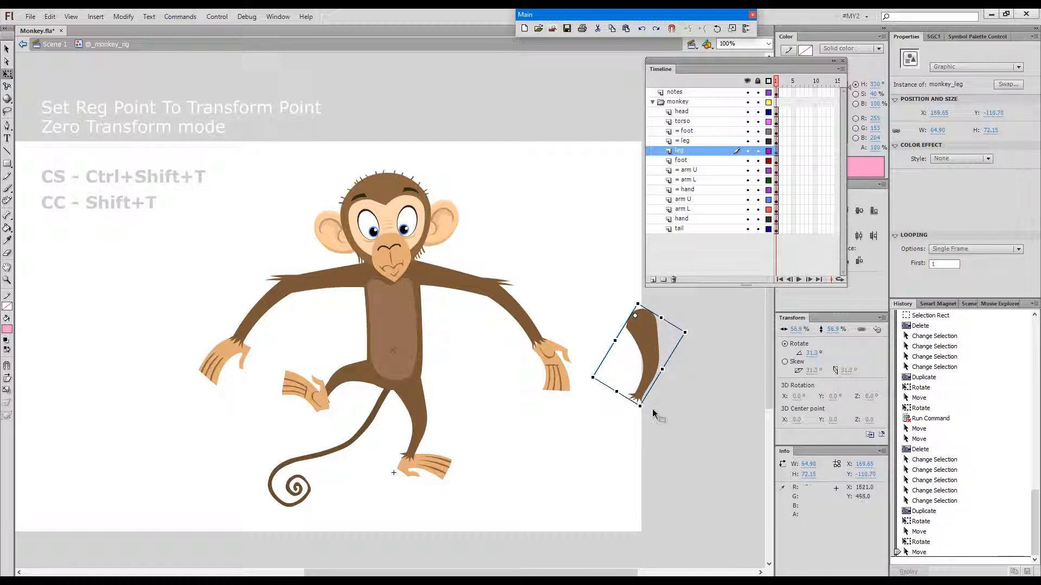
key(ctrl+shift+t)
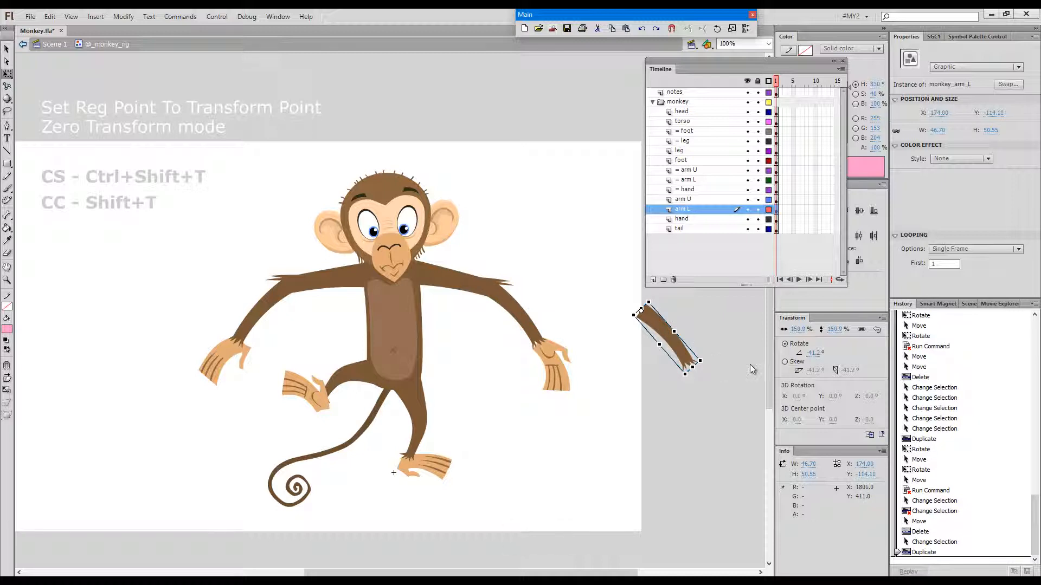
Clear the lower-arm copy's rotation to 0° and apply Zero Transform with Ctrl+Shift+T.
key(enter)
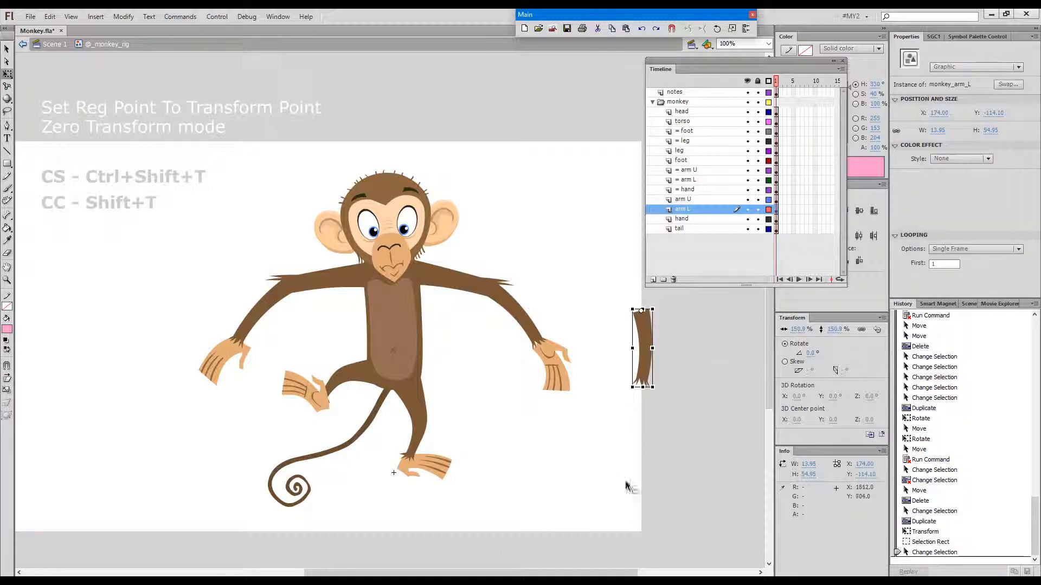
mouse_move(636, 443)
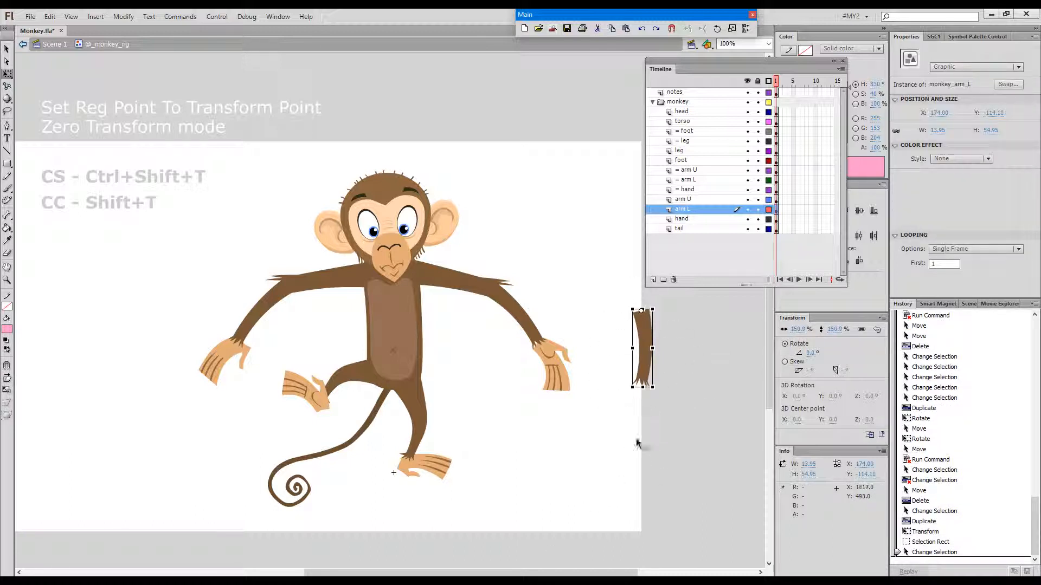
key(ctrl+shift+t)
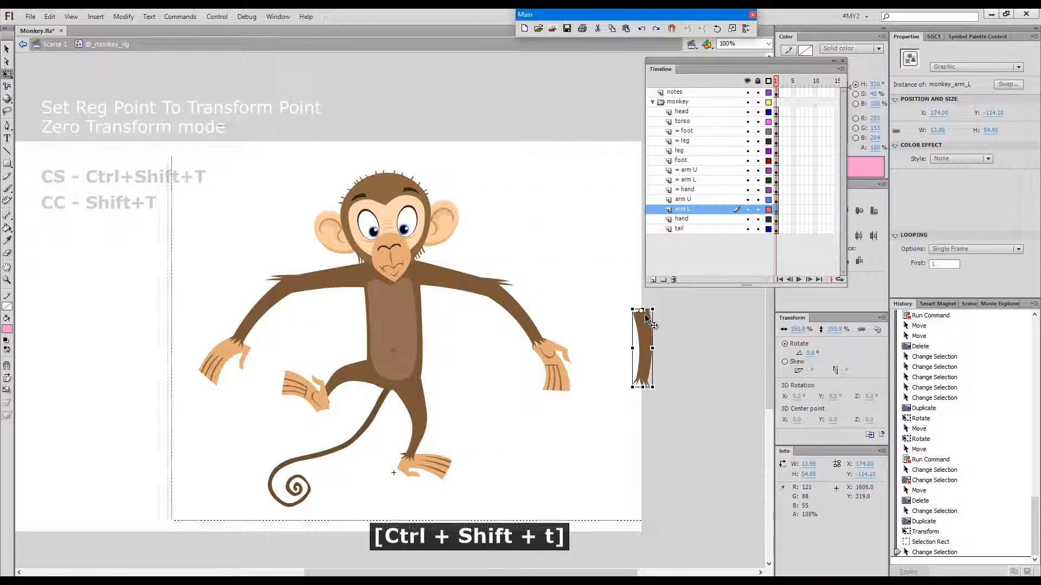
key(ctrl+shift+t)
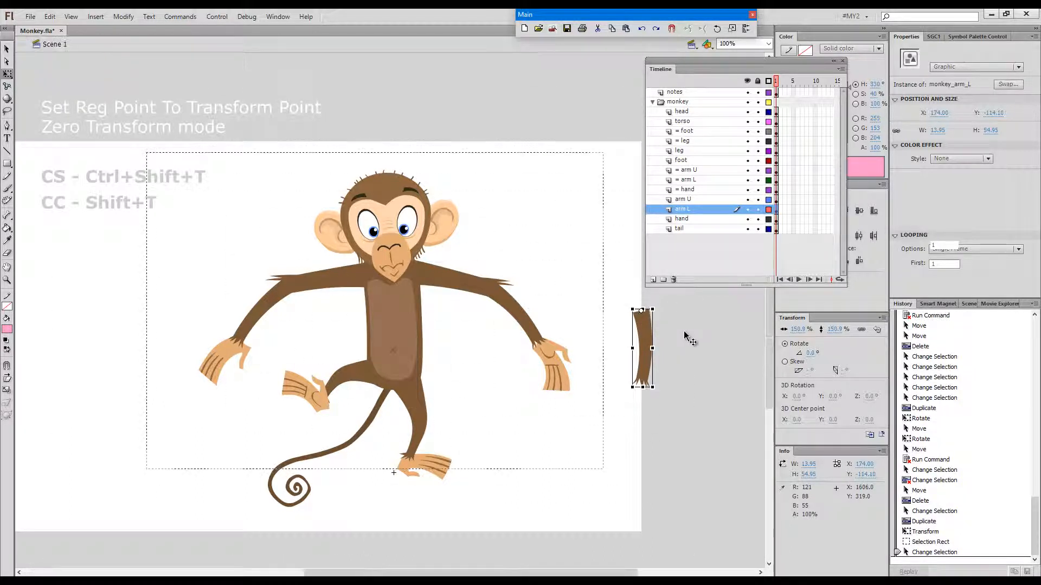